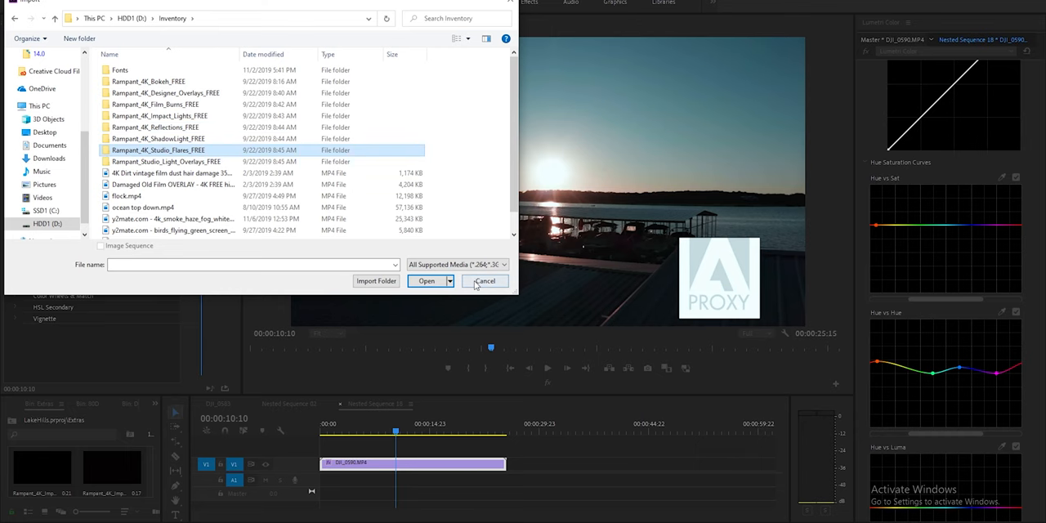
Step: Close the Import dialog without importing anything
{"action": "left_click", "coordinate": [485, 280]}
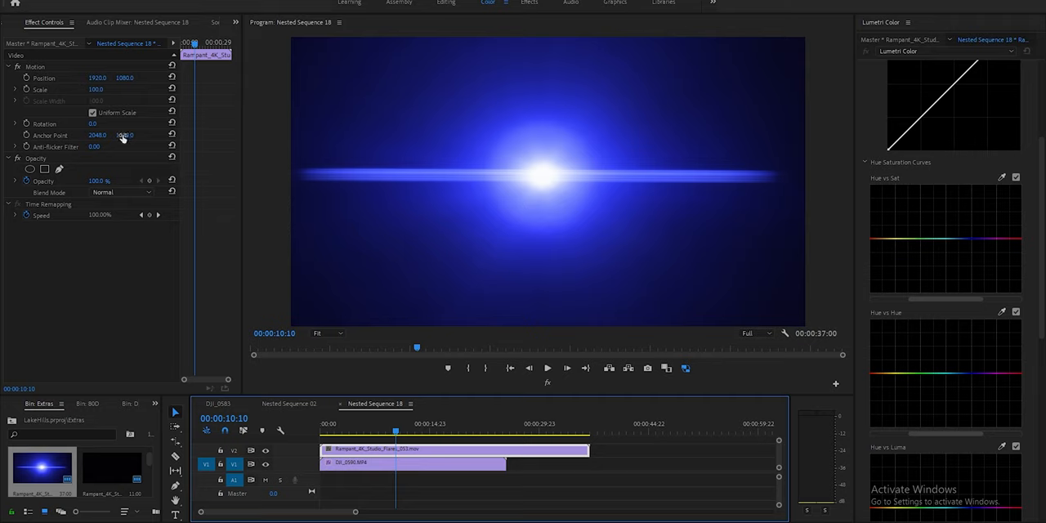
Step: Set the flare clip's Opacity blend mode to Screen
{"action": "left_click", "coordinate": [121, 192]}
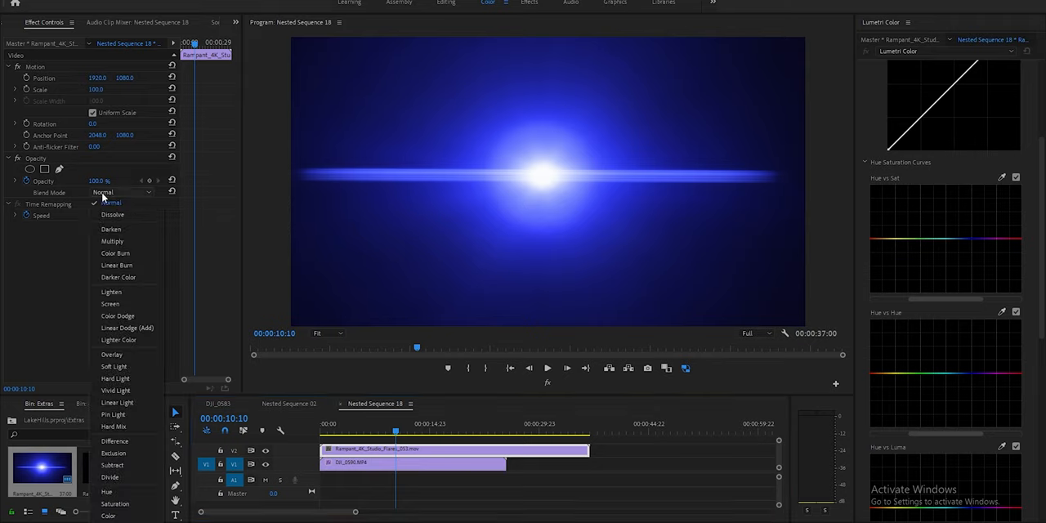
{"action": "mouse_move", "coordinate": [109, 303]}
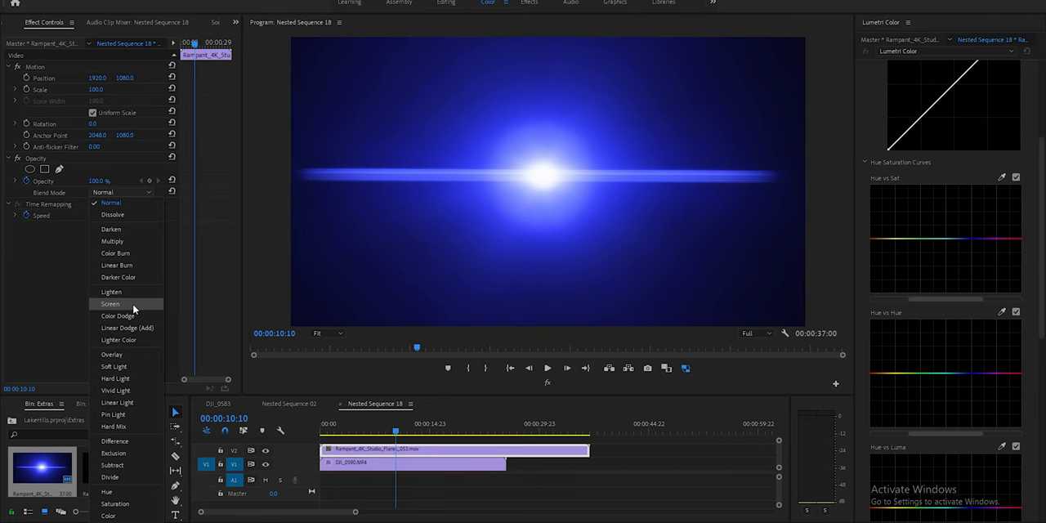
{"action": "left_click", "coordinate": [109, 303]}
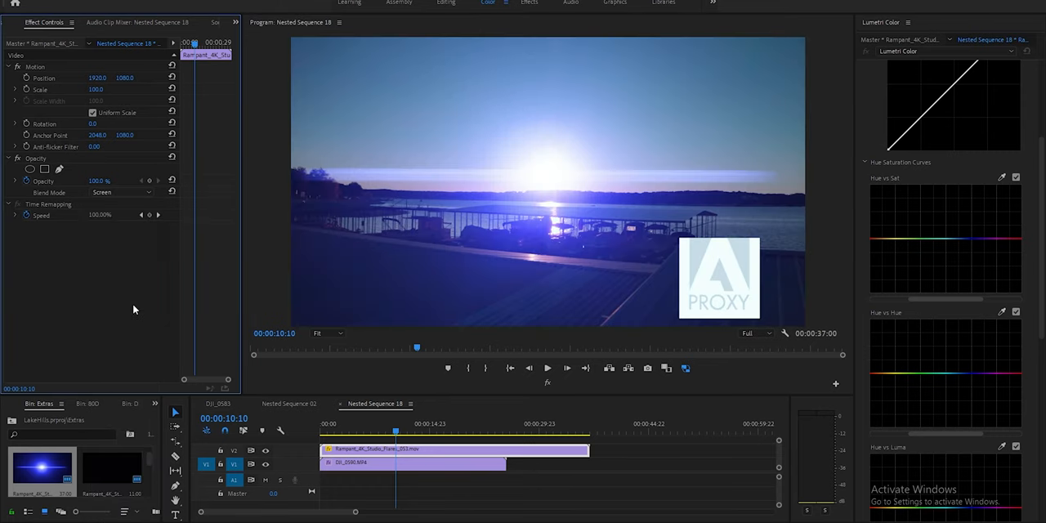